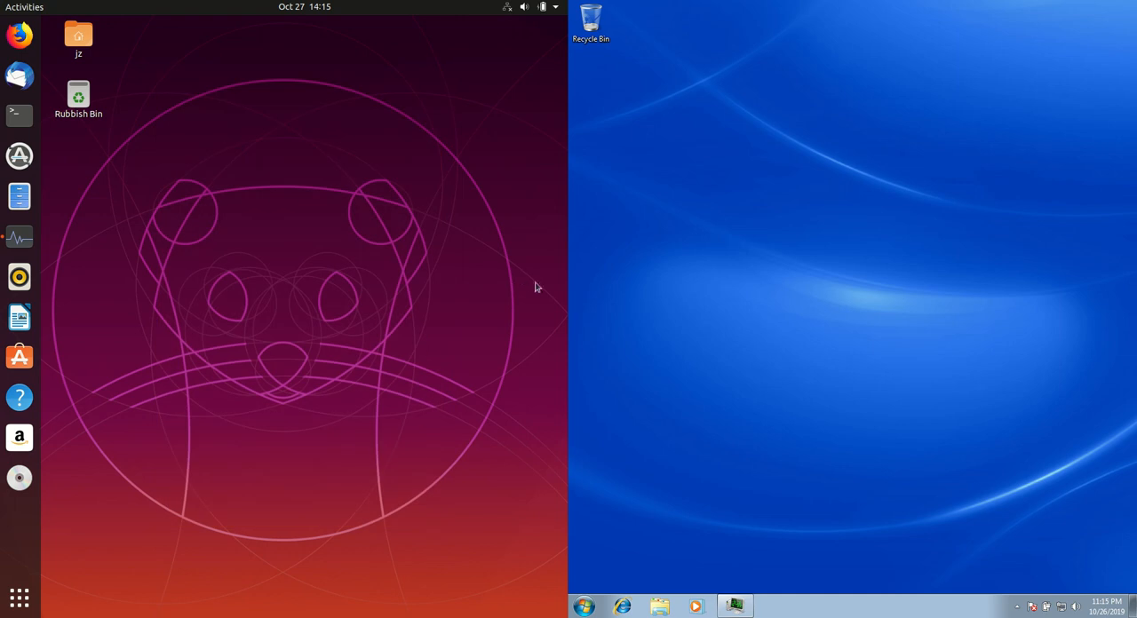
left_click_drag(749, 116, 1044, 410)
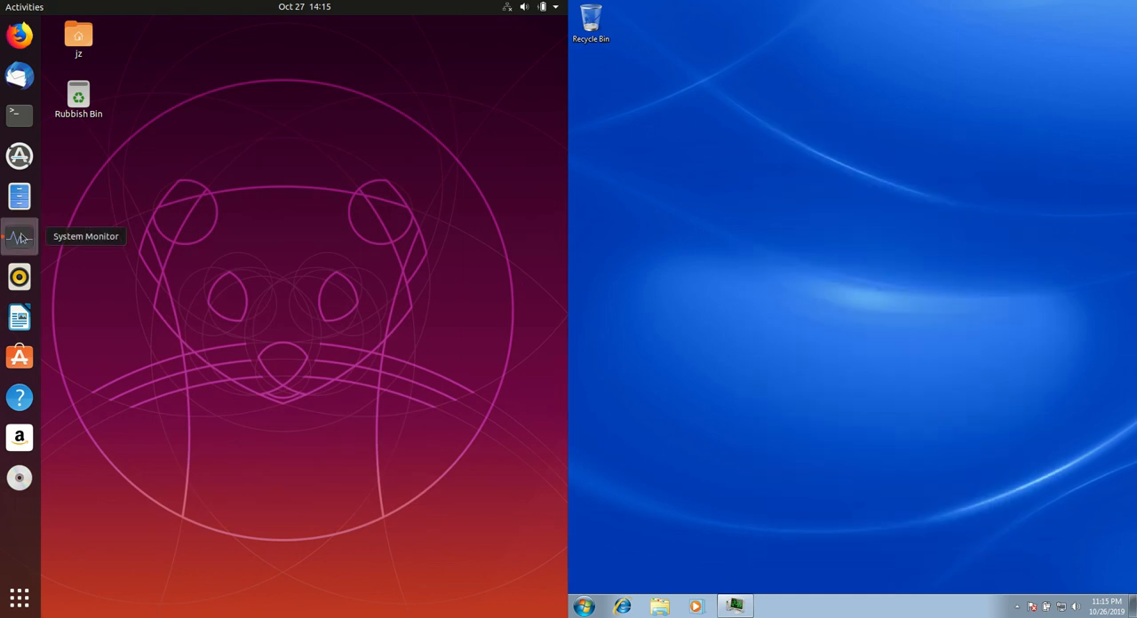
left_click(19, 236)
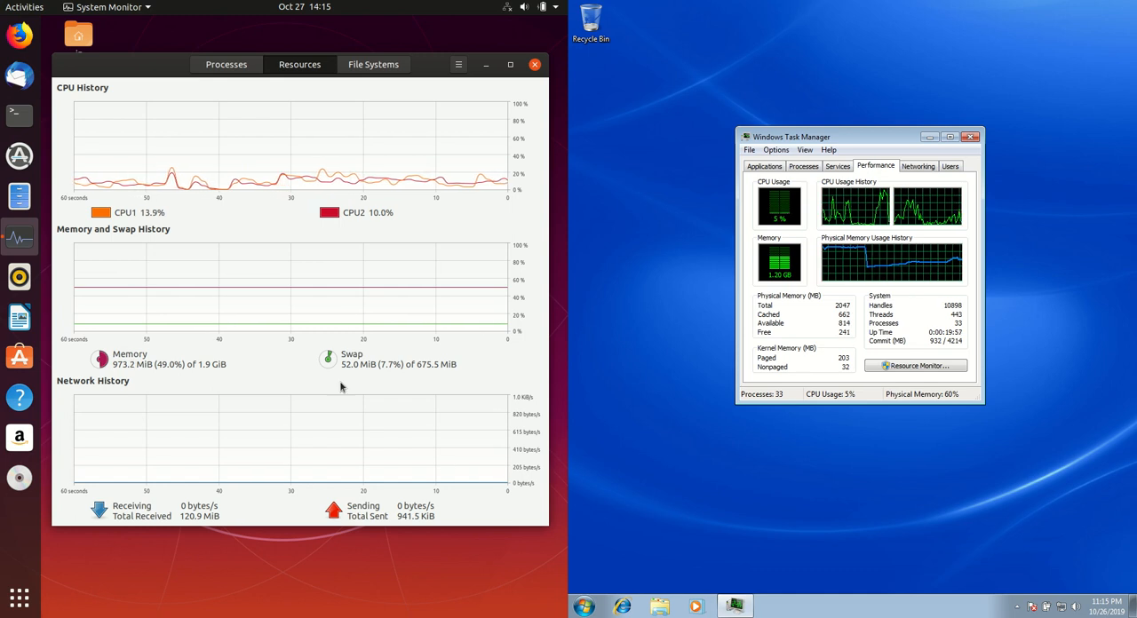
mouse_move(626, 135)
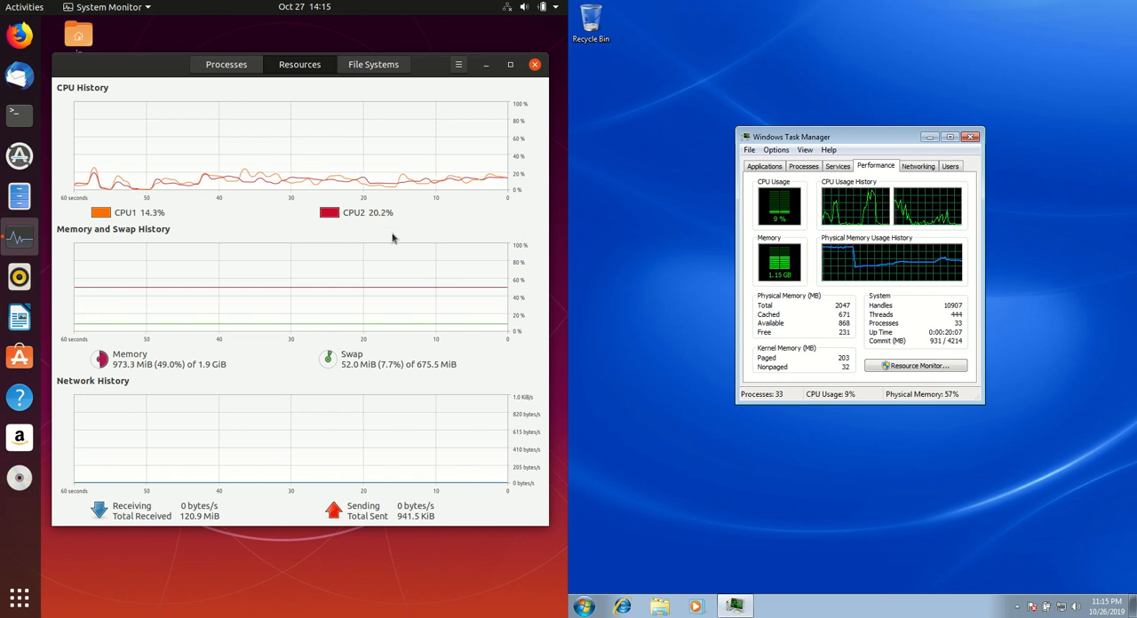
mouse_move(165, 388)
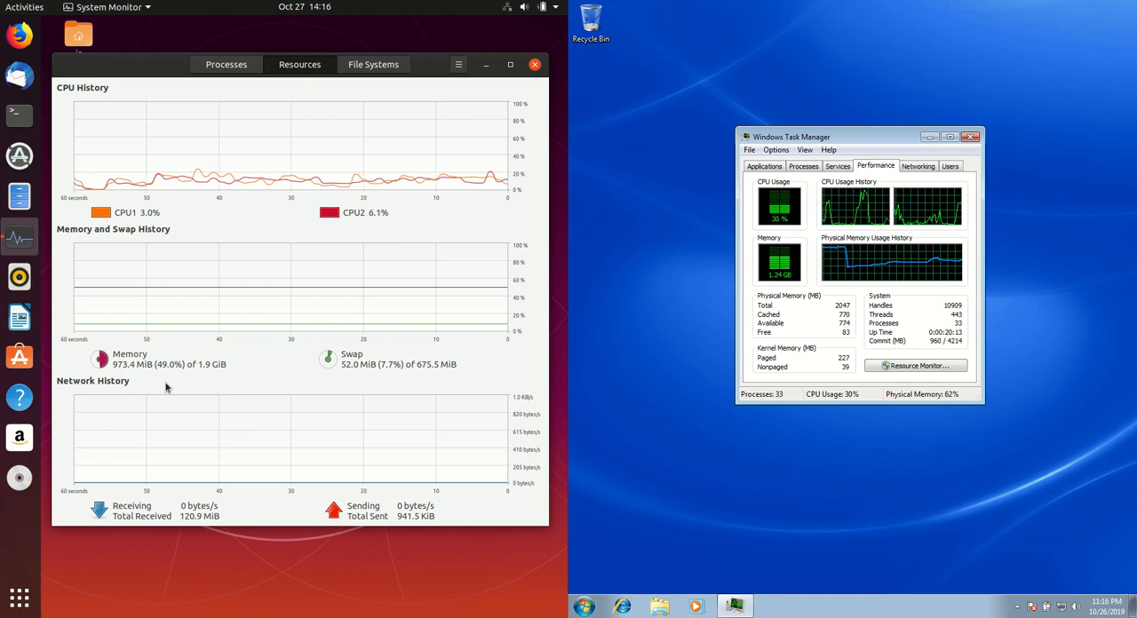
mouse_move(211, 410)
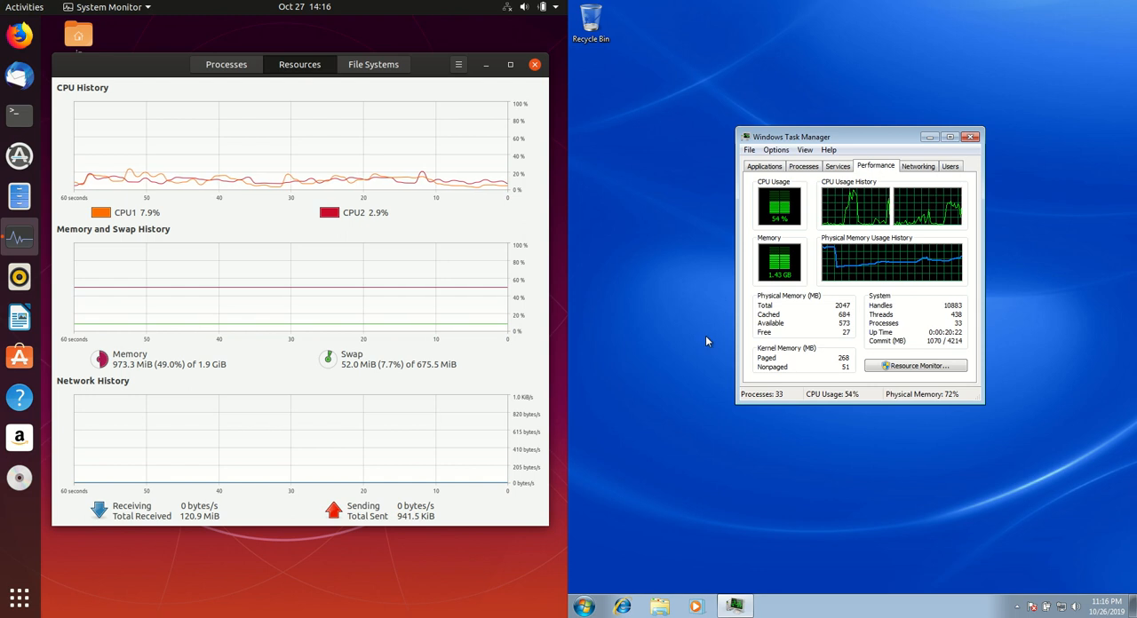
mouse_move(690, 427)
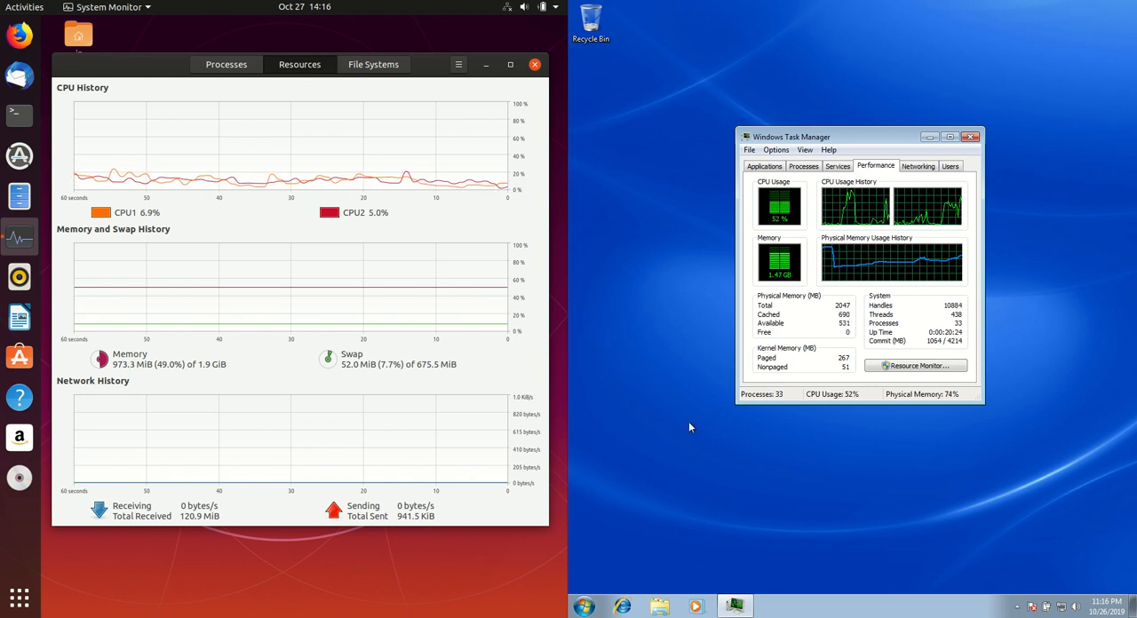